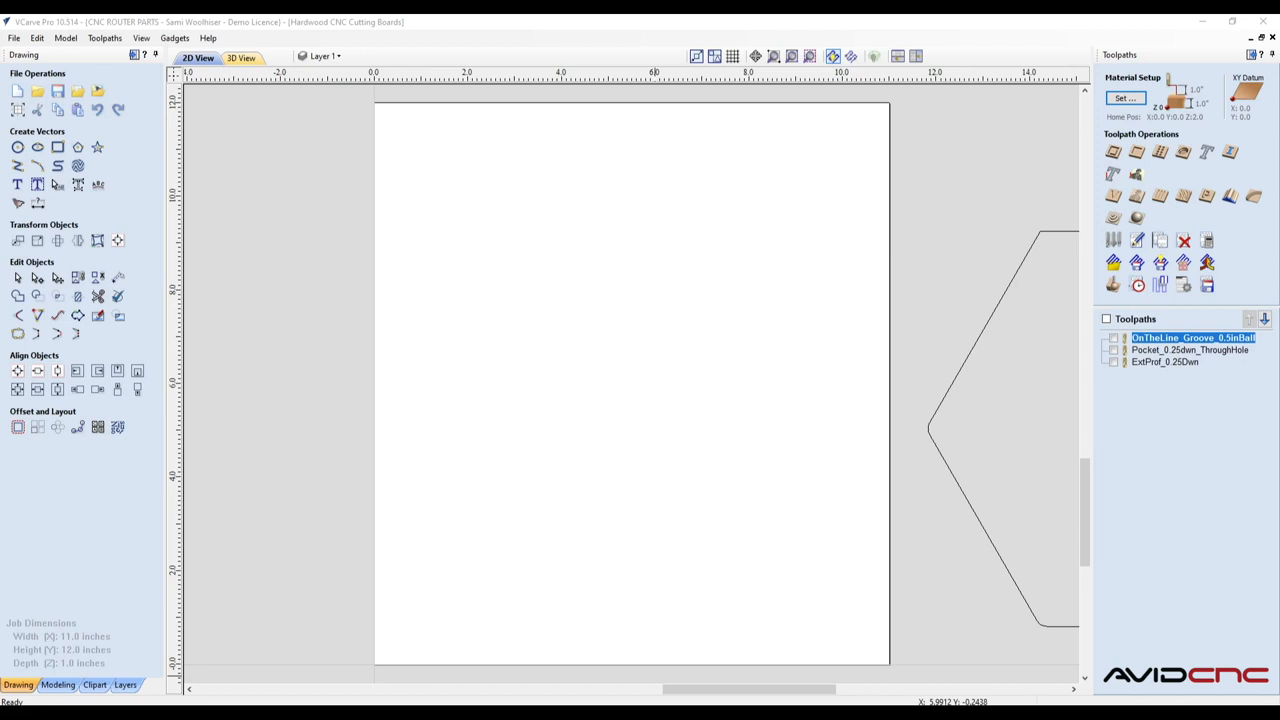
mouse_move(840, 512)
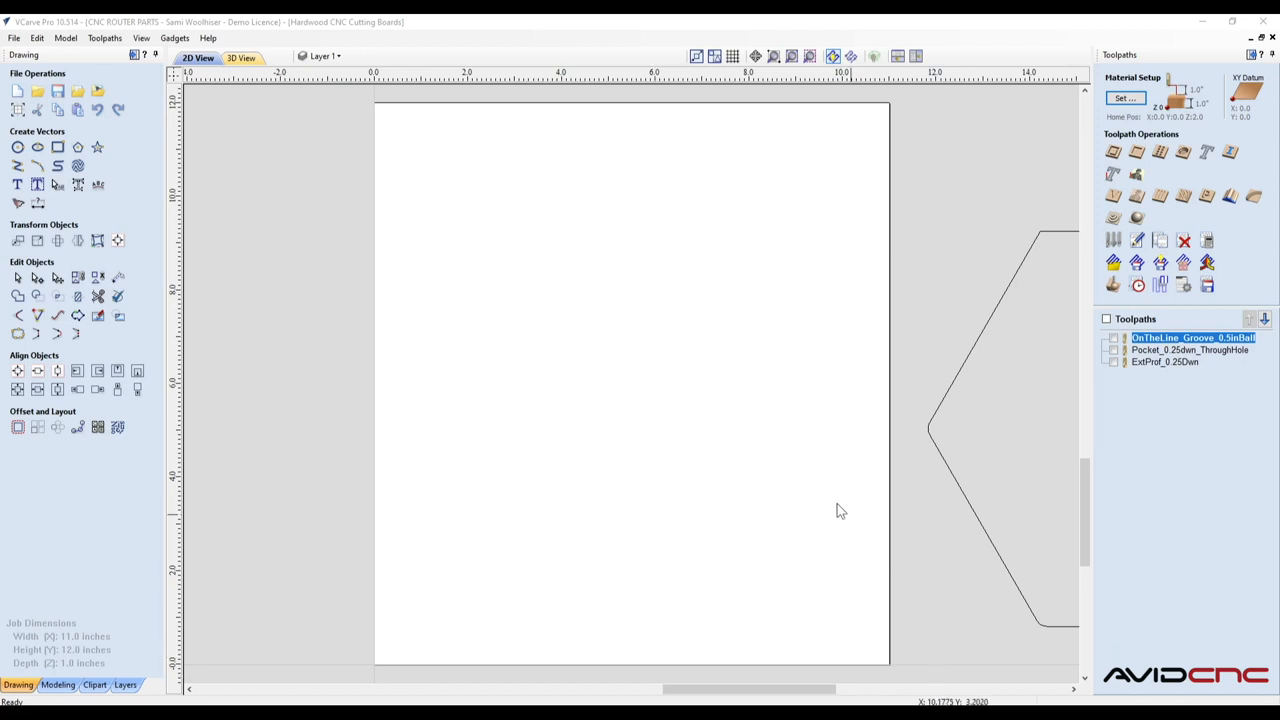
Draw a 2.0 in diameter circle centred at X 7.0, Y 1.75 below the board outline.
left_click(36, 148)
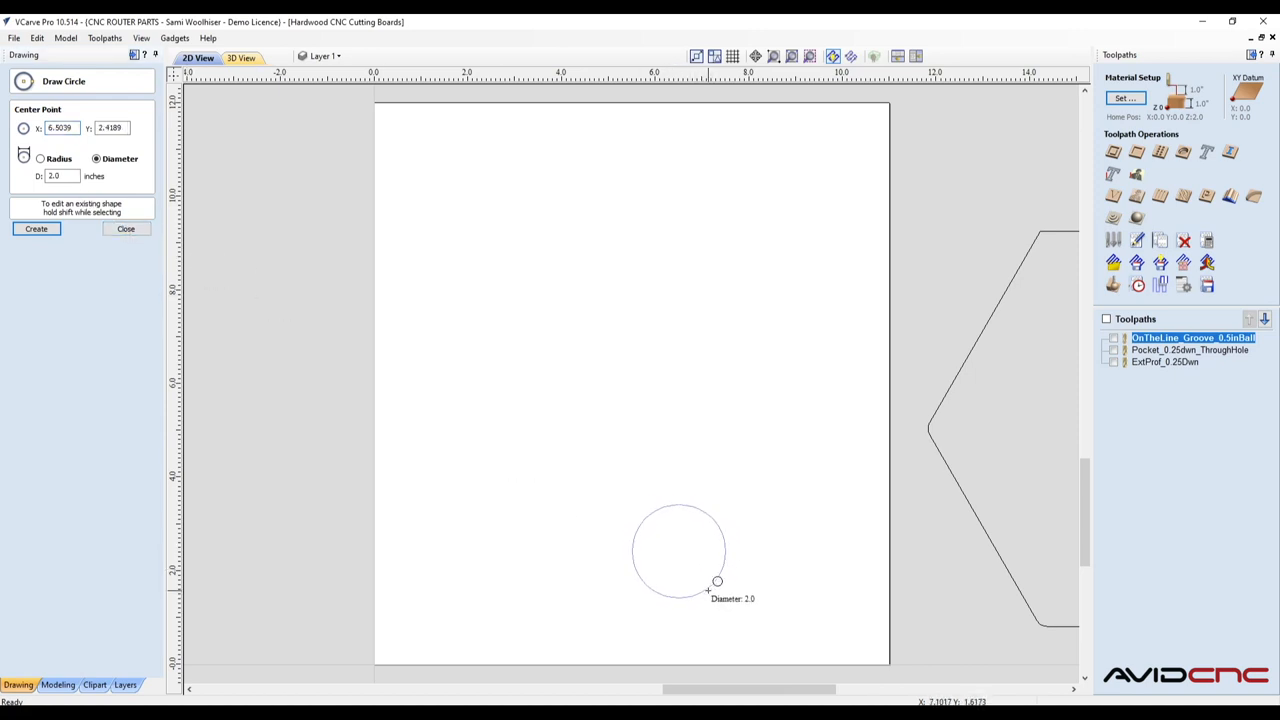
left_click(36, 228)
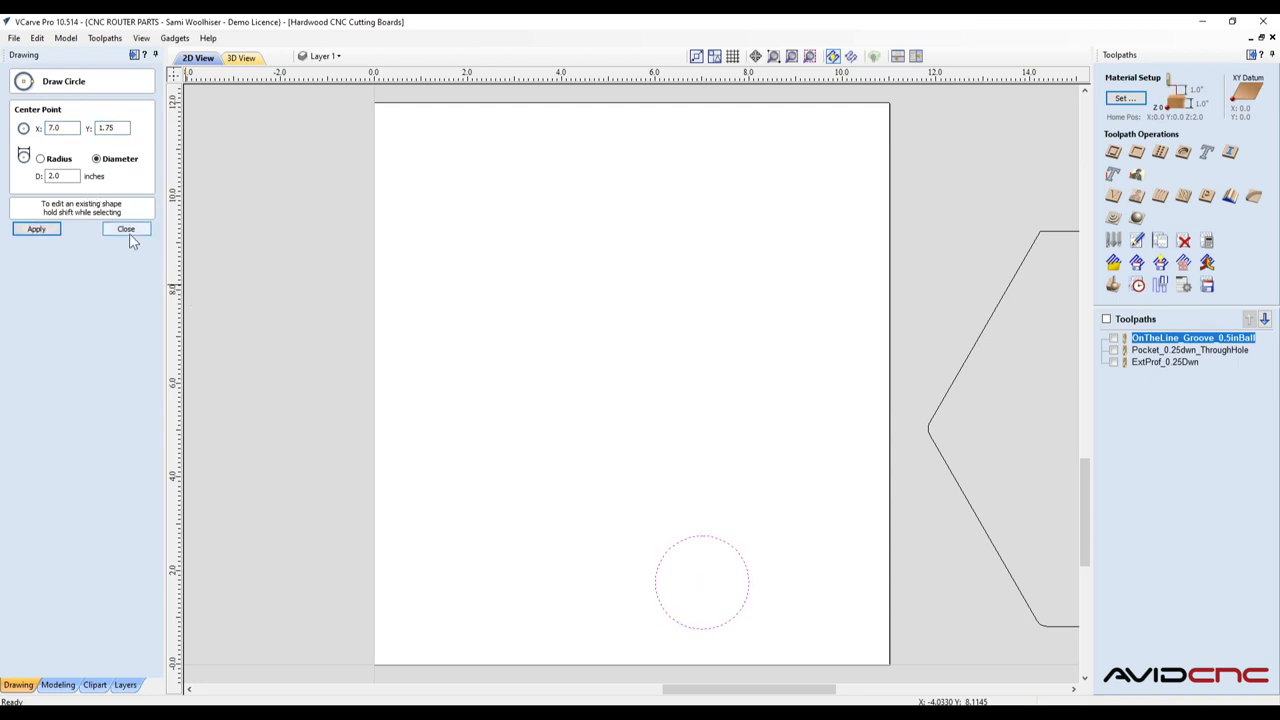
left_click(126, 228)
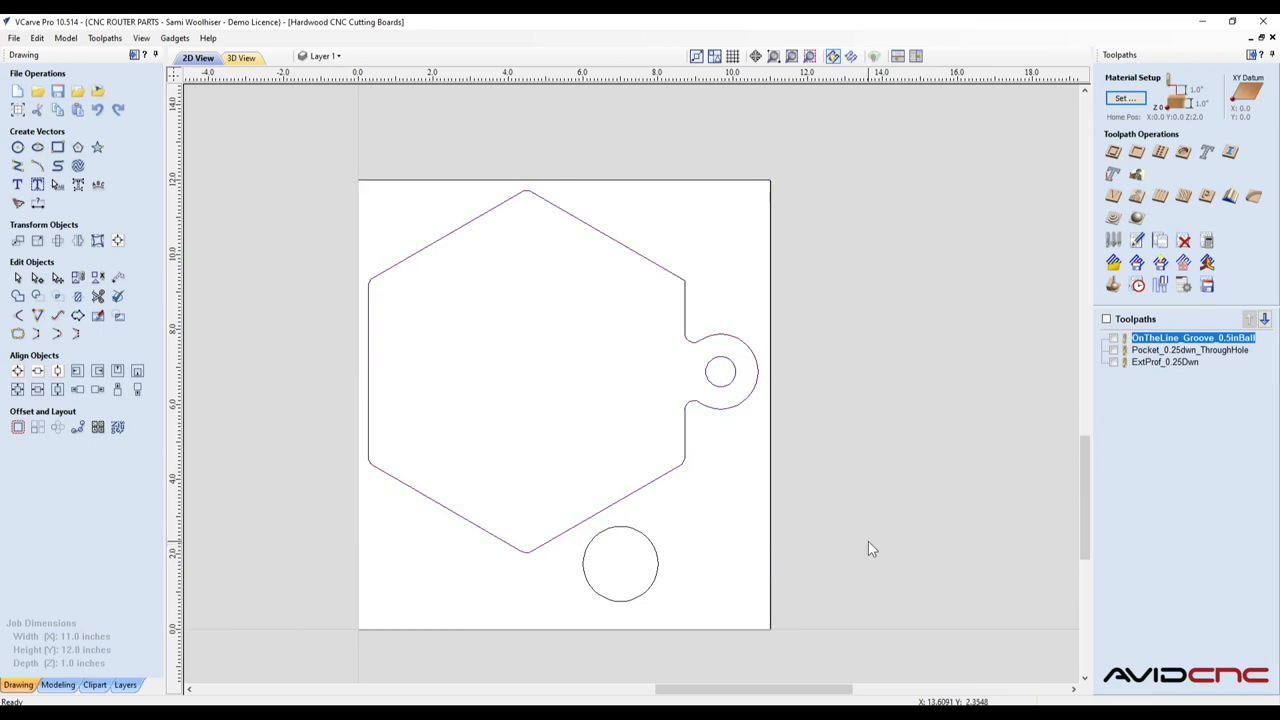
Select the Pocket_0.25dam_ThroughHole toolpath after fitting the full layout in view.
left_click(1190, 348)
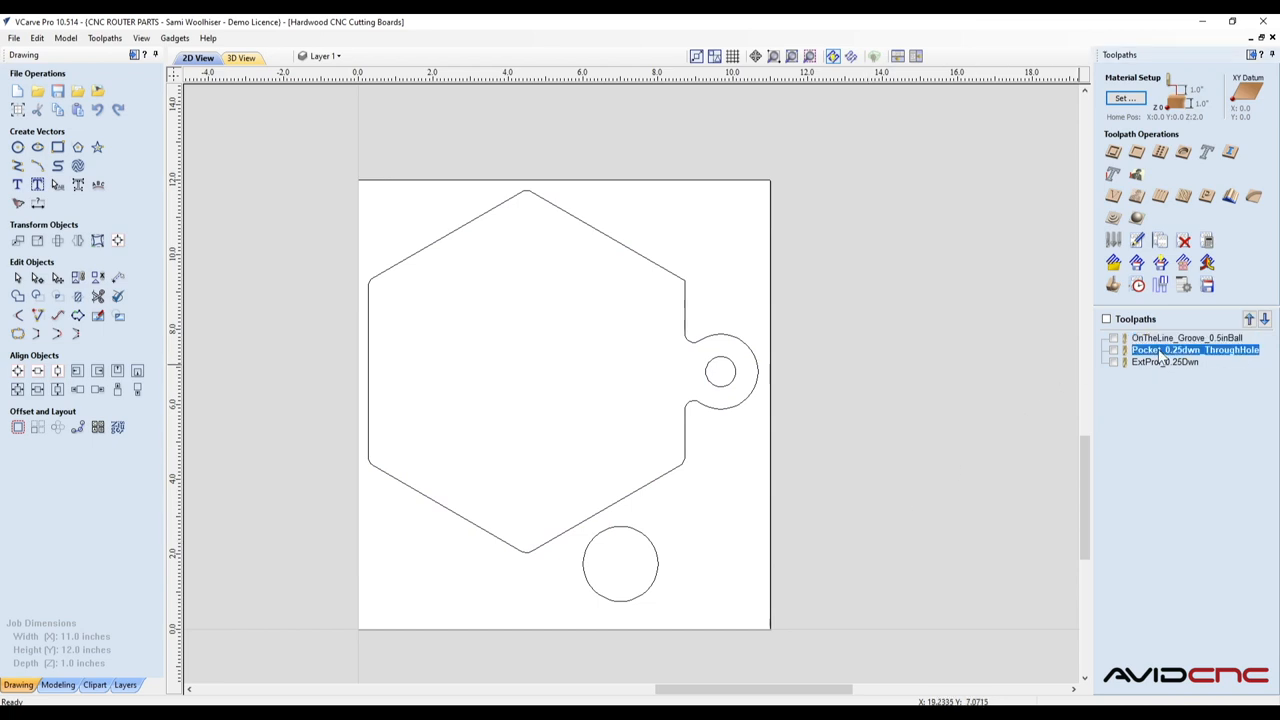
Open the pocket toolpath for editing and move the circle onto the Knot Location layer.
double_click(1194, 348)
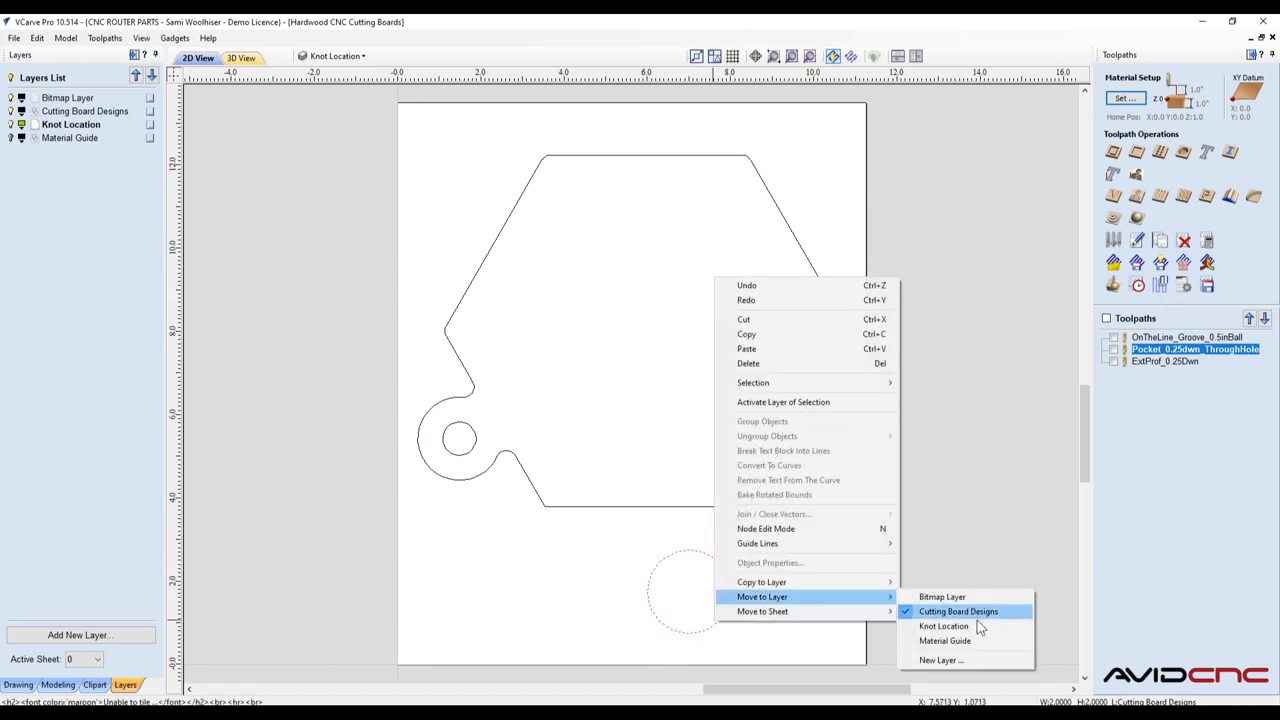
left_click(944, 626)
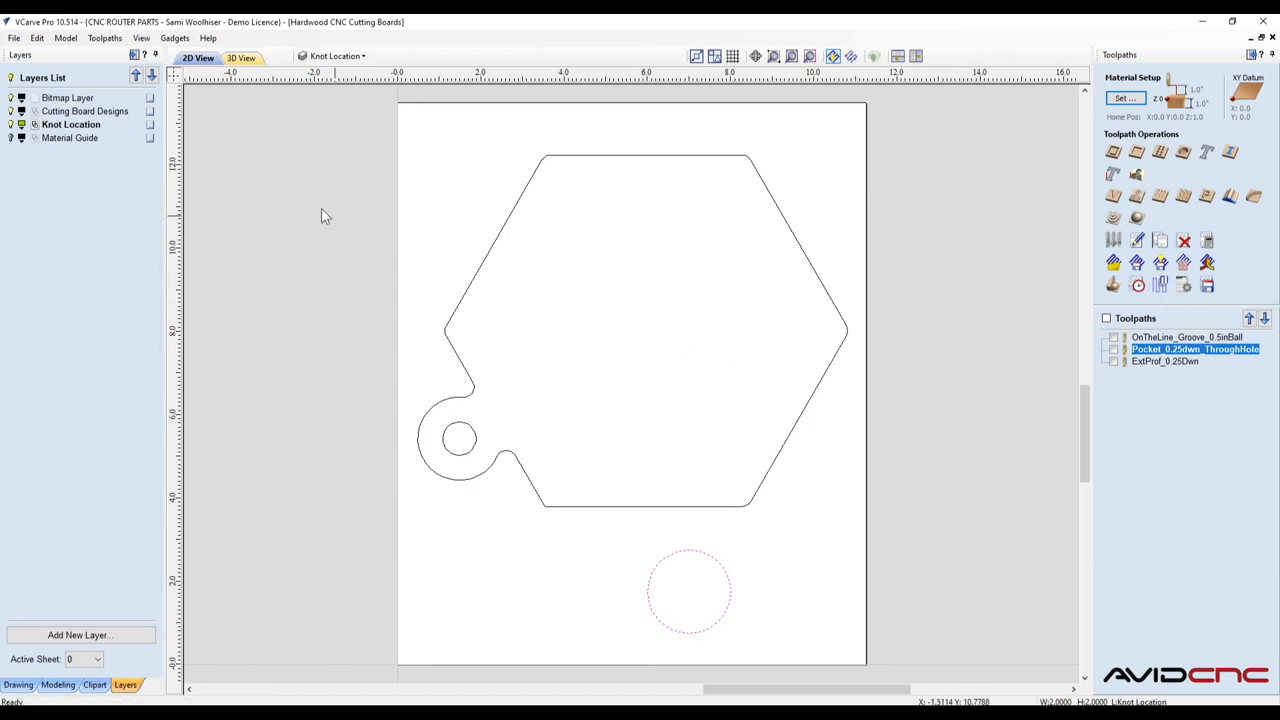
right_click(72, 124)
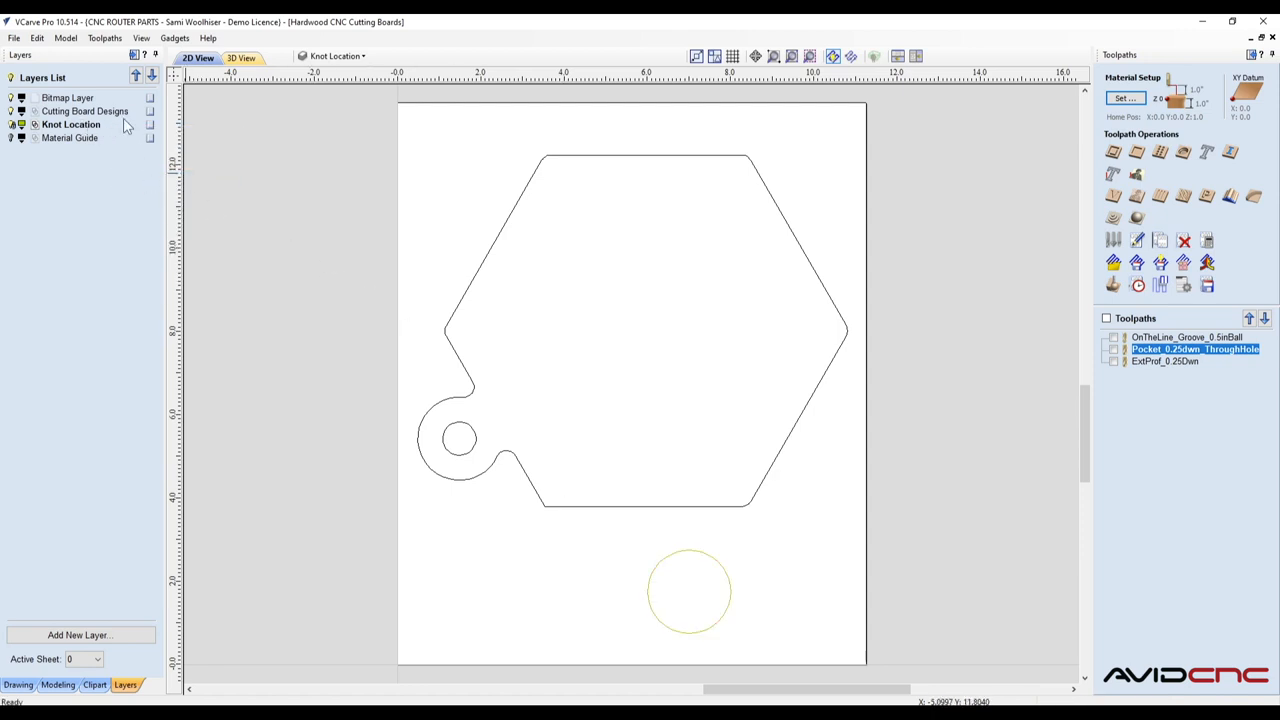
mouse_move(728, 550)
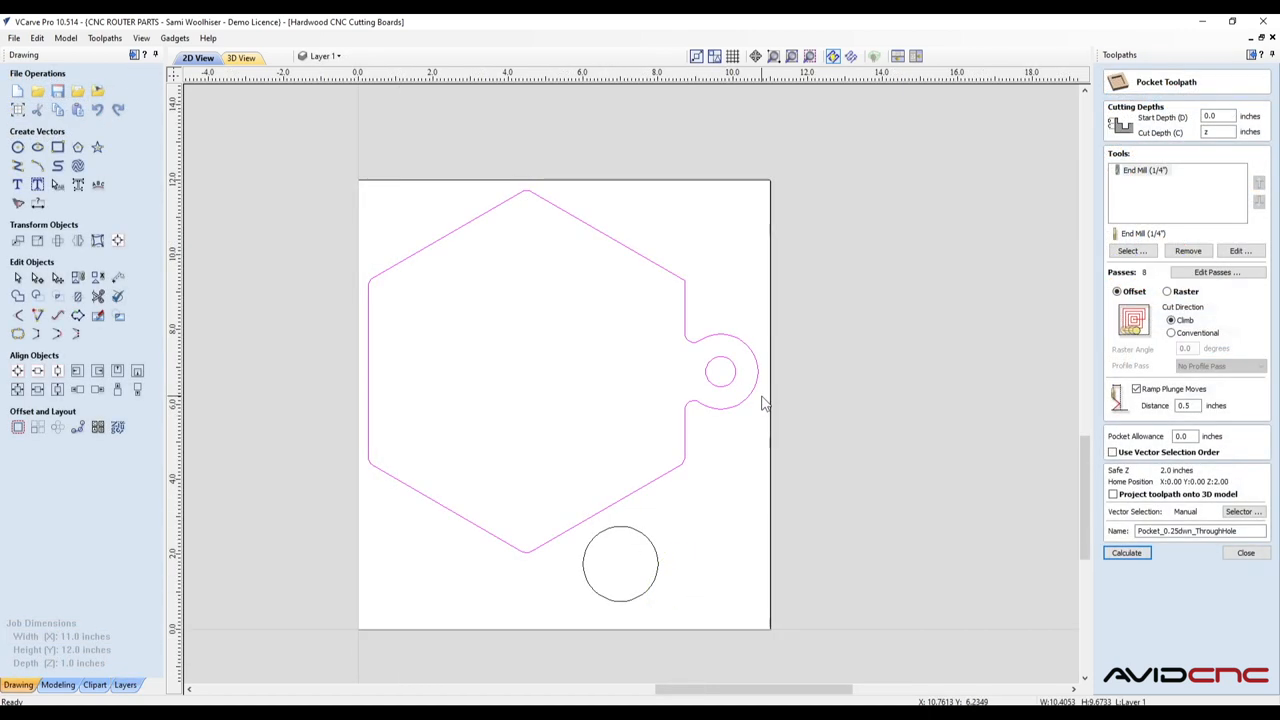
Preview the pocket and profile toolpaths in 3D from the board outline, then return to the 2D layout.
right_click(764, 404)
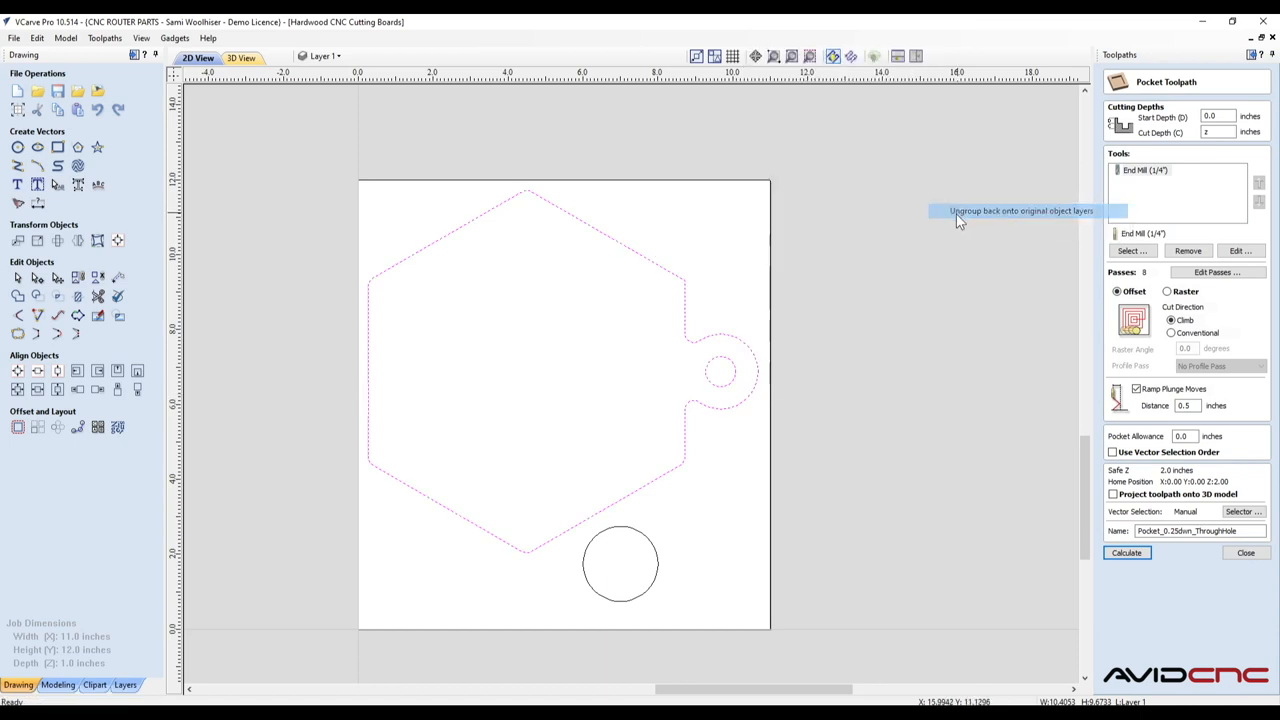
left_click(1126, 552)
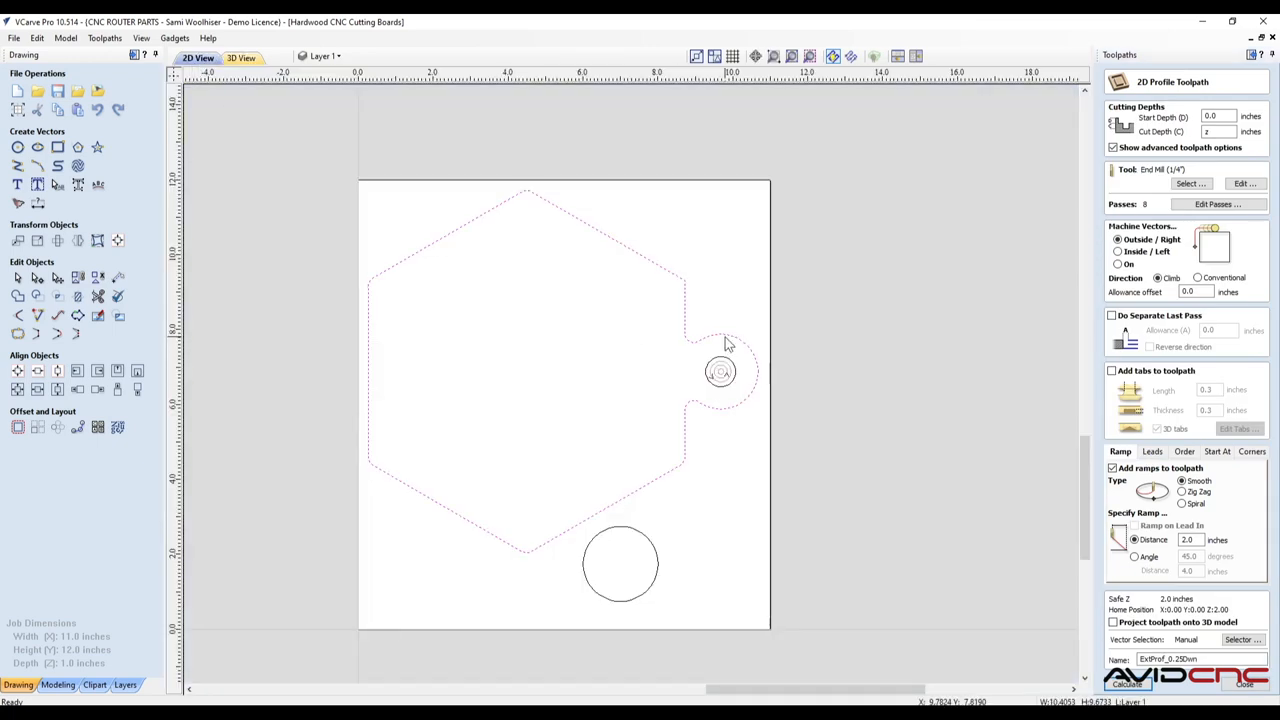
left_click(240, 56)
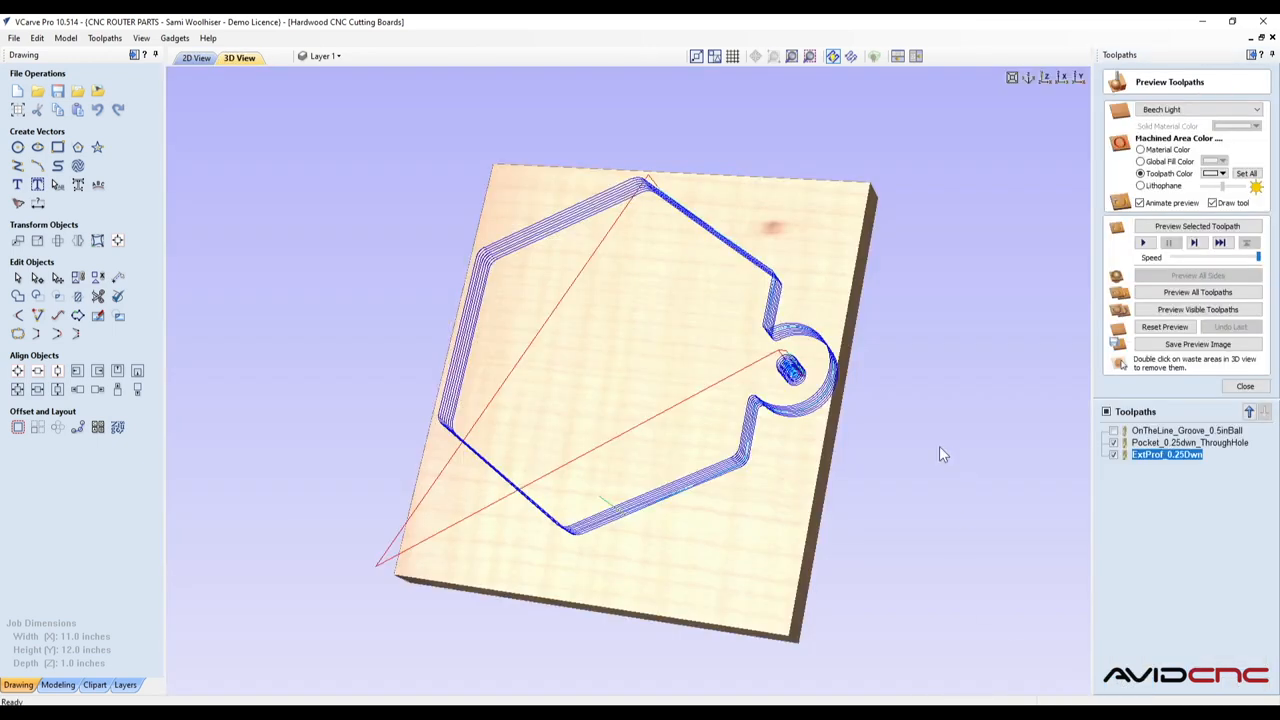
left_click(196, 56)
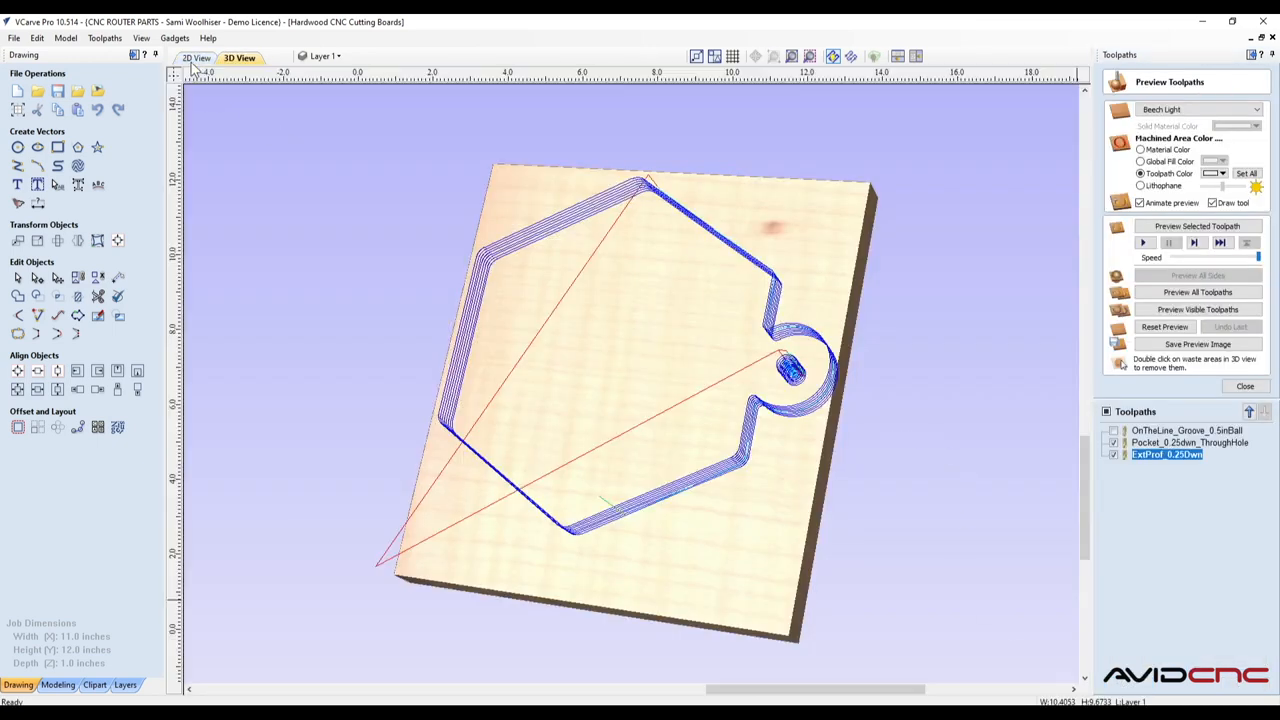
left_click(196, 56)
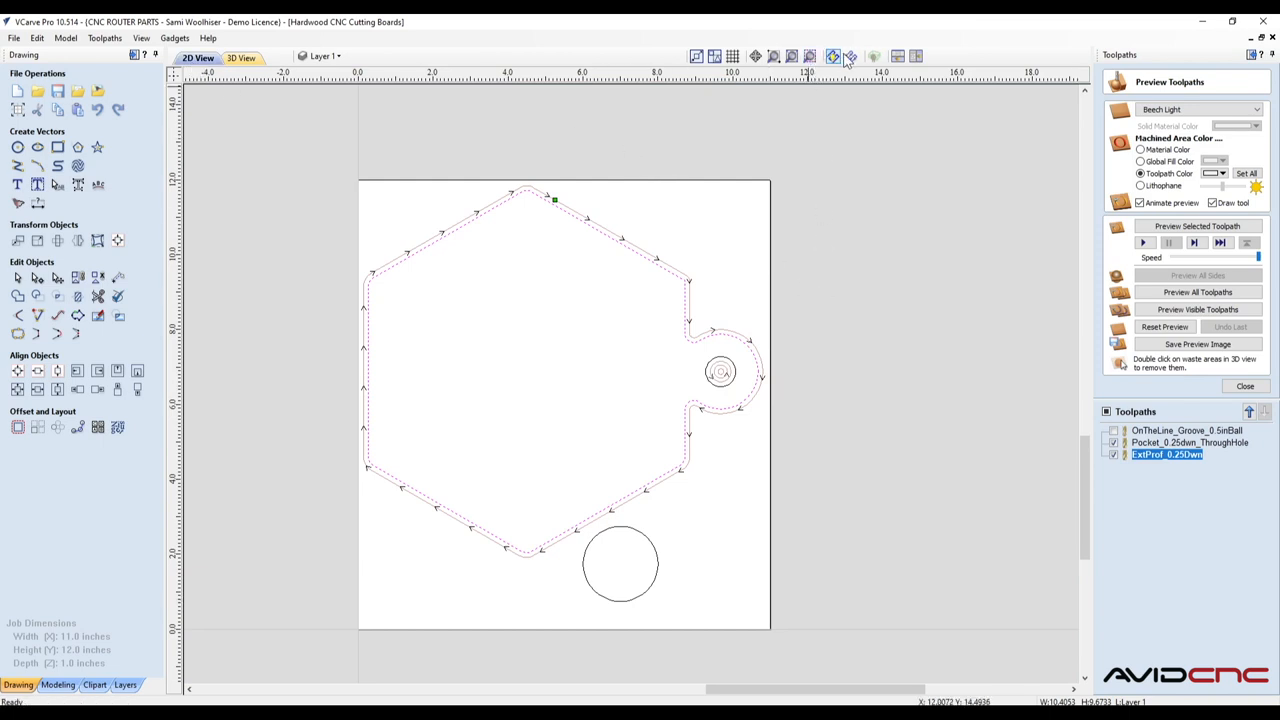